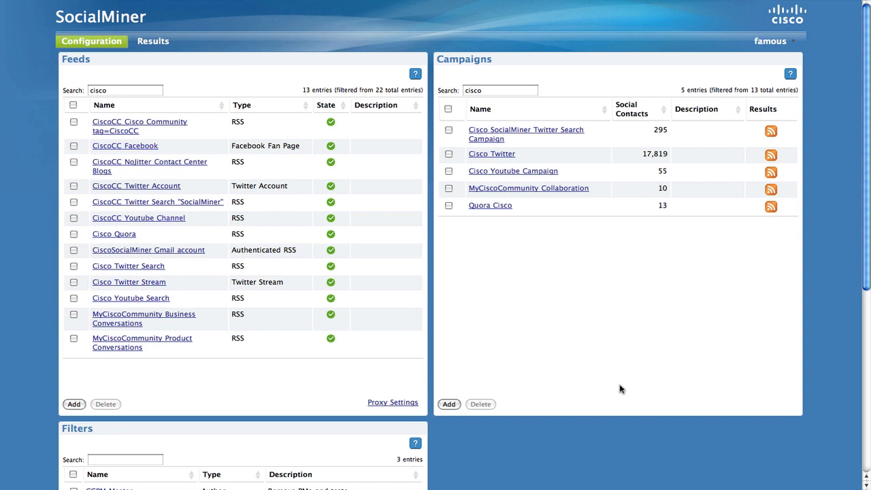
pyautogui.moveTo(172, 306)
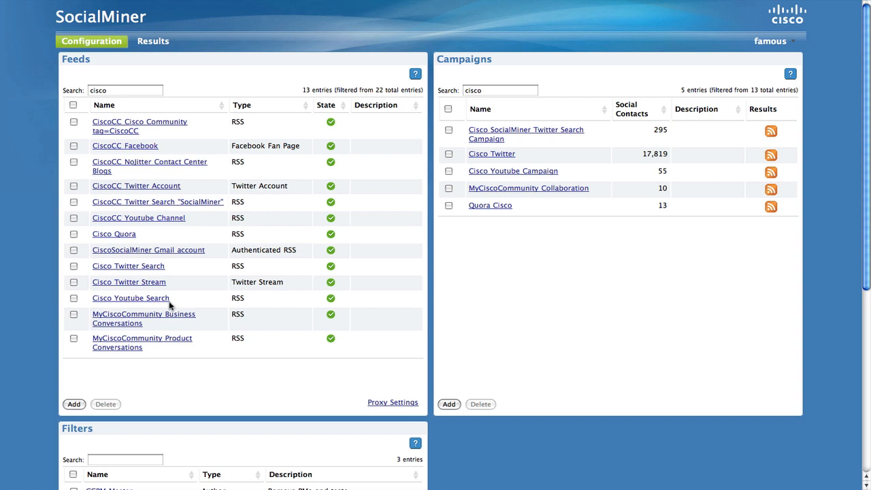
# - Add a new feed in the Feeds gadget and set its type to Twitter Stream
pyautogui.click(74, 405)
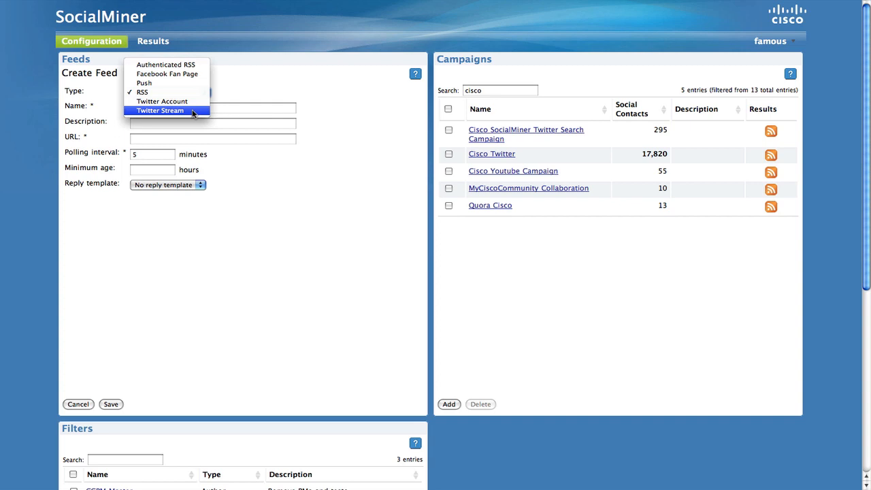
pyautogui.click(161, 111)
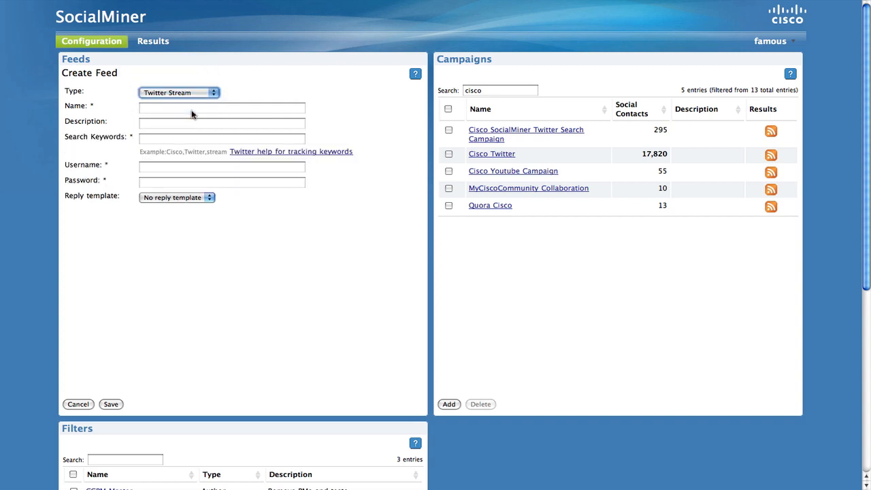
# - Enter 'Cisco Twitter Stream' as the feed name and 'cisco' as the search keyword
pyautogui.click(222, 107)
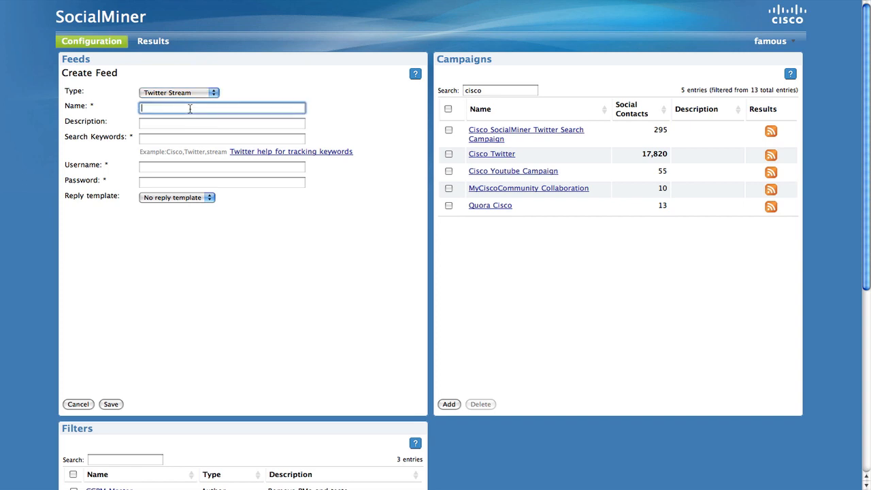
pyautogui.write('Cisco T')
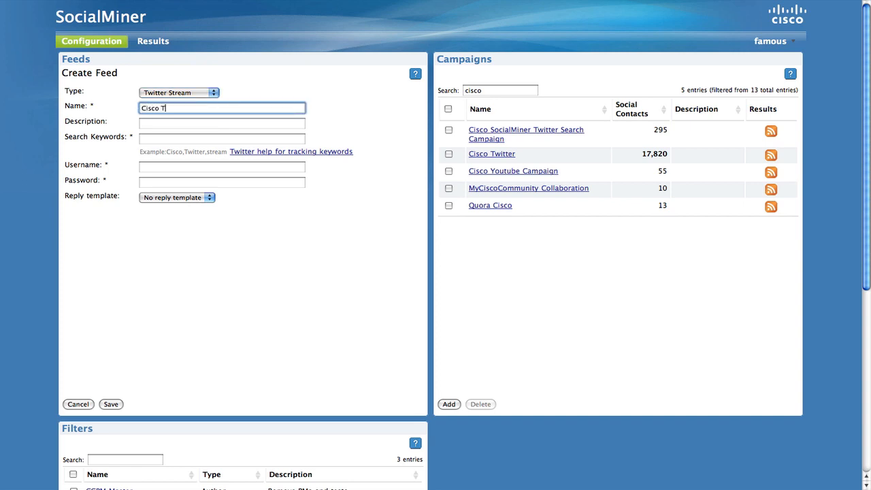
pyautogui.write('witter Stre')
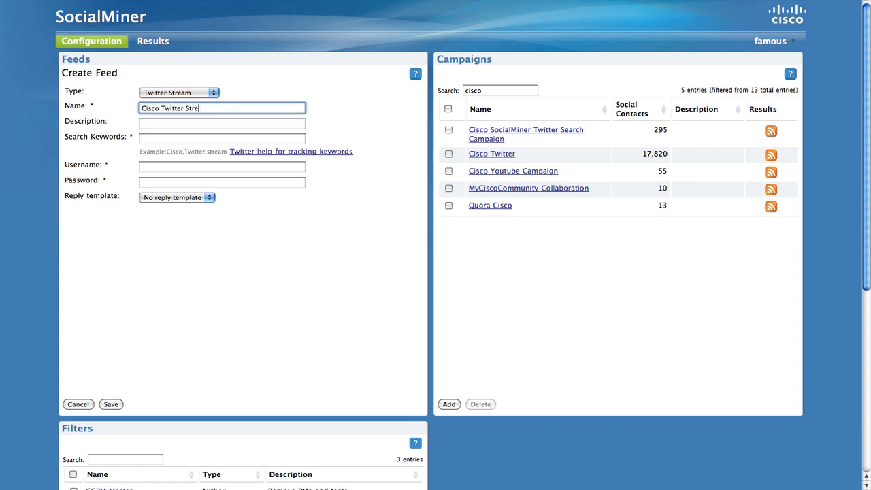
pyautogui.click(222, 138)
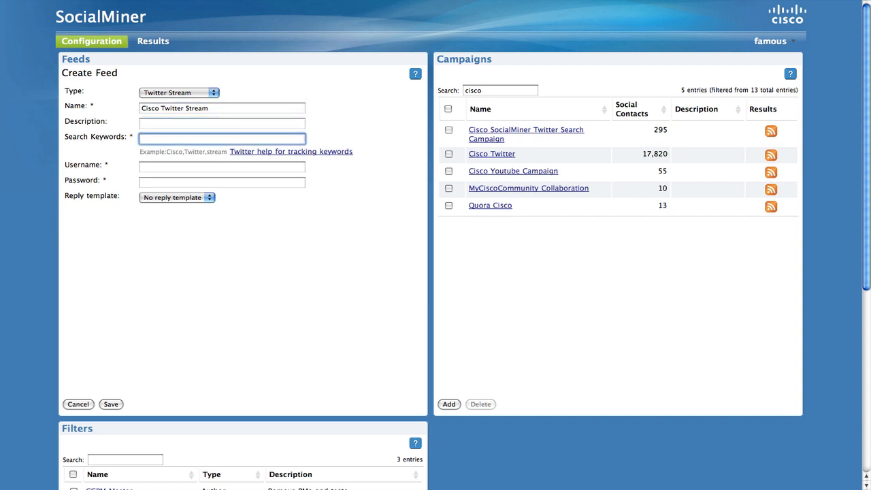
pyautogui.write('cisco')
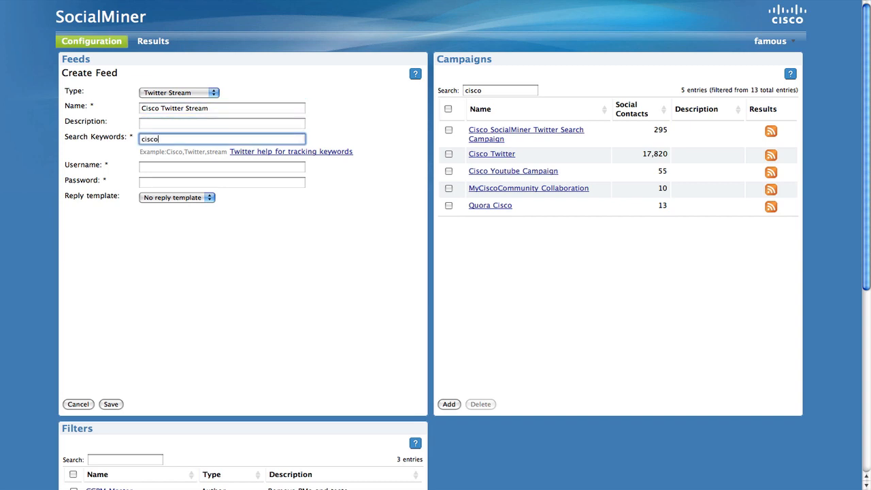